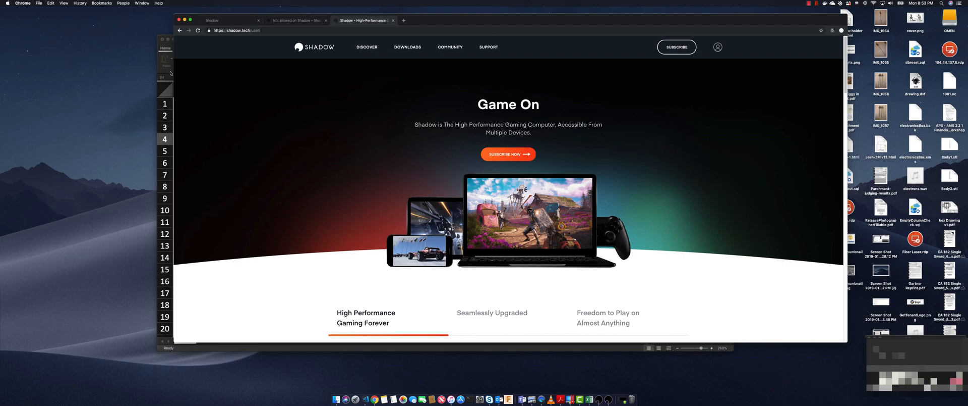
mouse_move(340, 109)
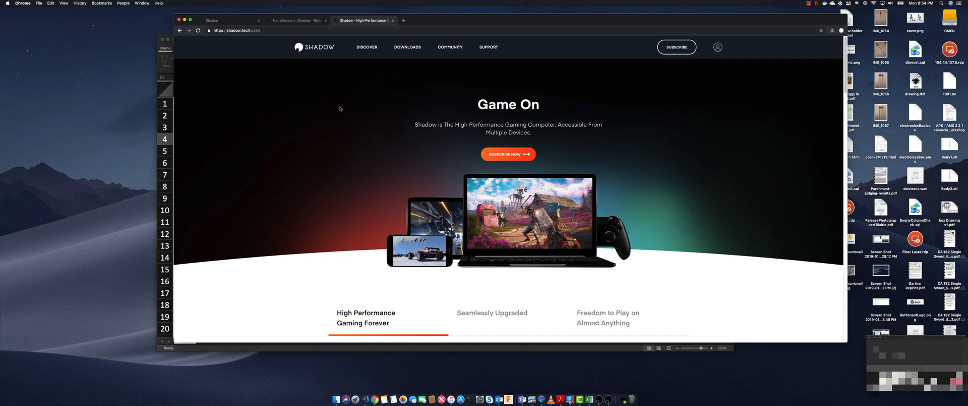
mouse_move(599, 327)
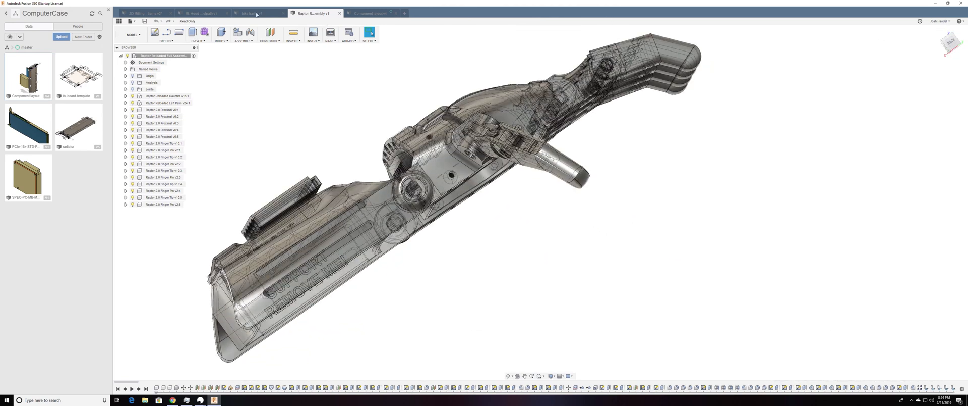
Flip through the bike frame, terrain machining setup and 2D milling vise design tabs.
left_click(251, 13)
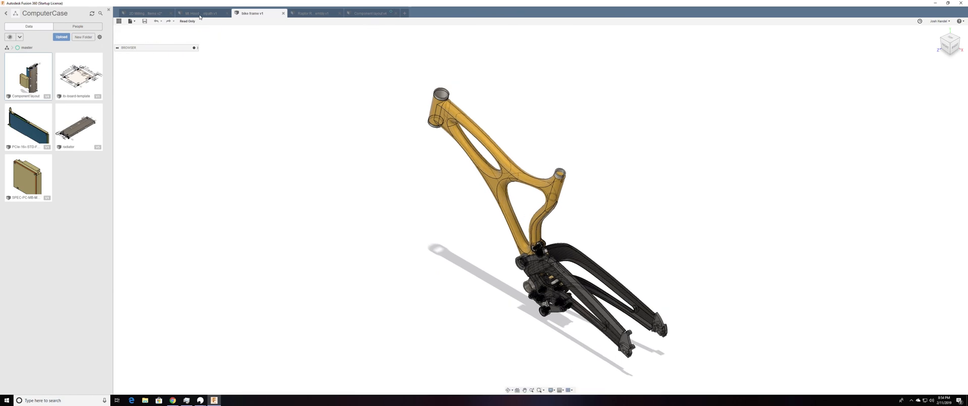
left_click(198, 14)
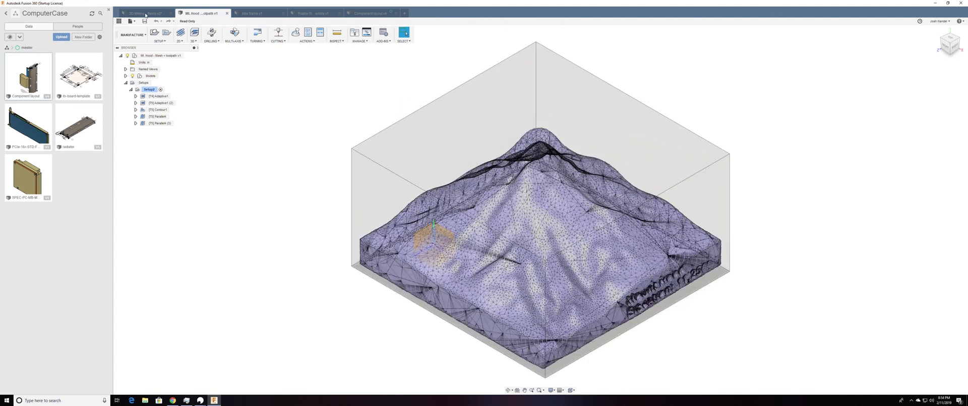
left_click(143, 13)
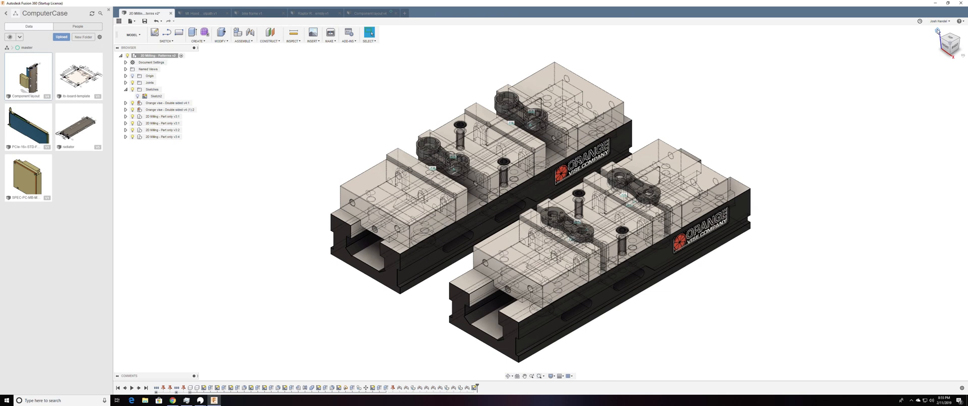
mouse_move(928, 32)
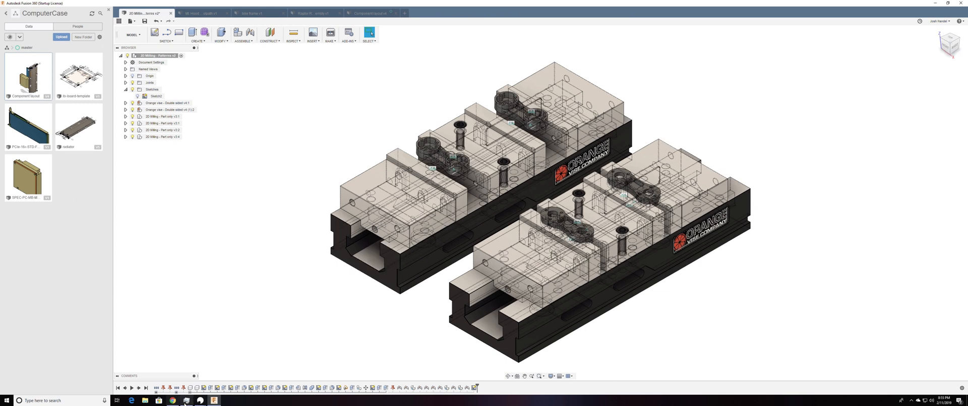
Show Task Manager's CPU performance graph for the Intel Xeon E5-2678 v3.
left_click(186, 400)
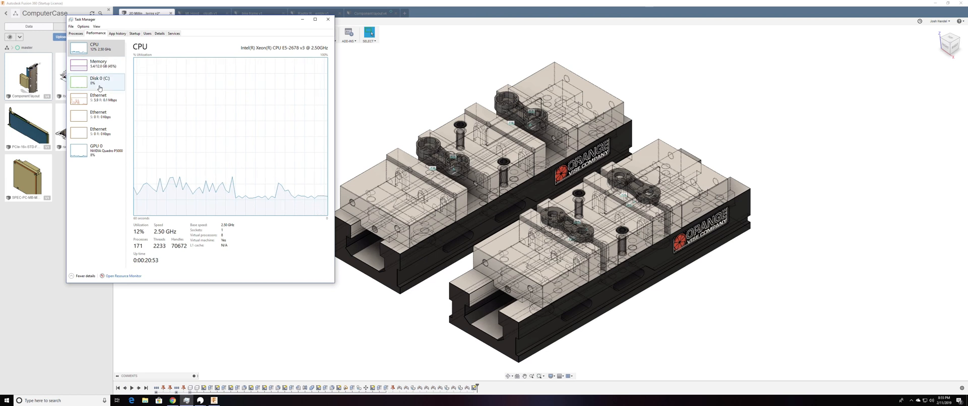
mouse_move(99, 84)
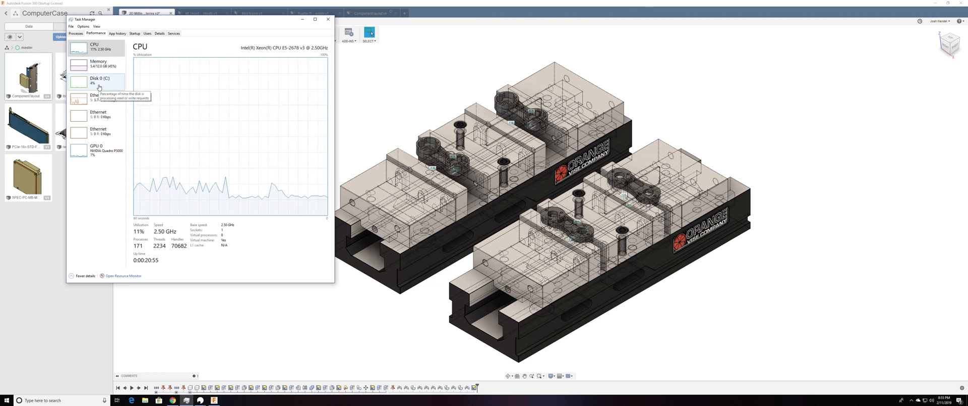
mouse_move(98, 100)
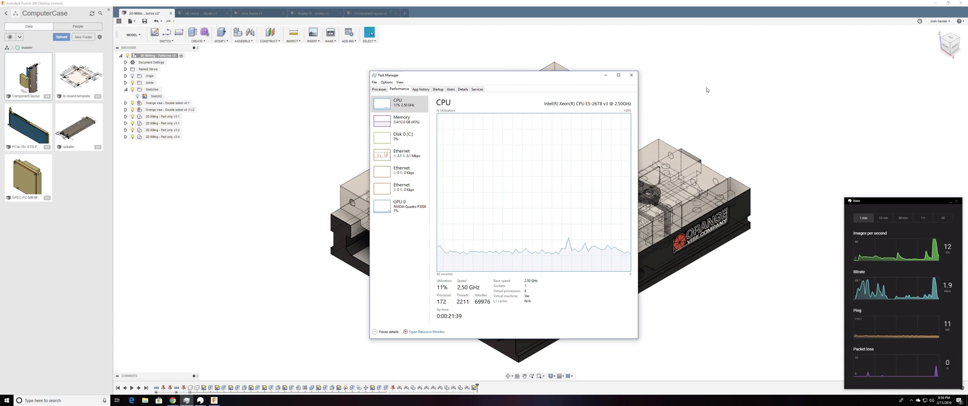
Orbit the vise fixtures edge-on and from underneath, then return to the bike frame design.
left_click(632, 74)
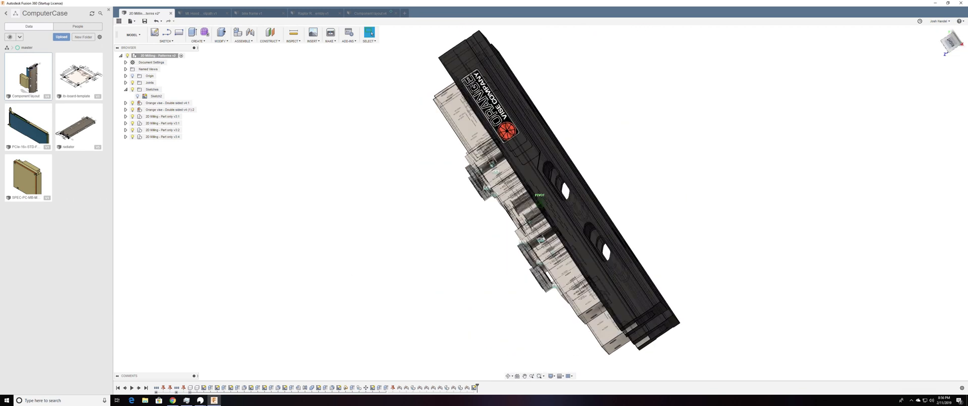
left_click_drag(538, 195, 541, 203)
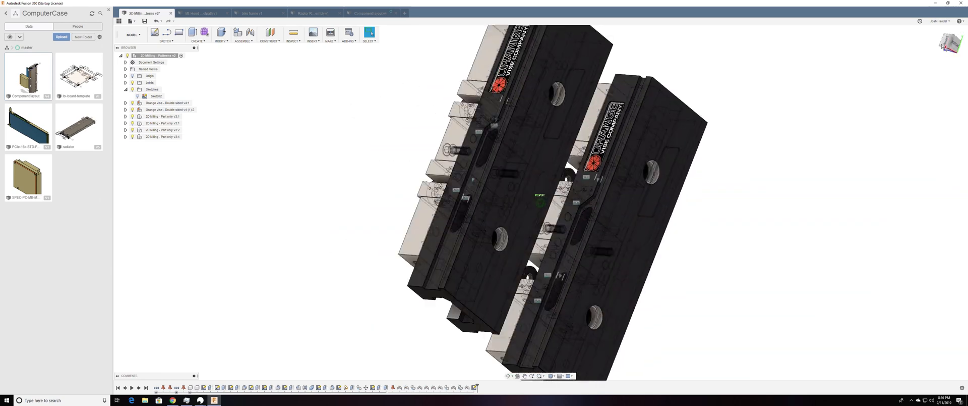
left_click_drag(540, 195, 541, 173)
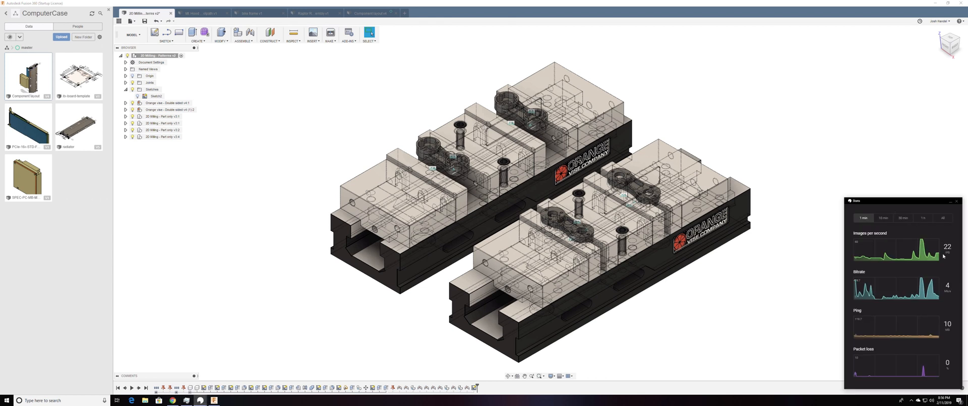
mouse_move(312, 67)
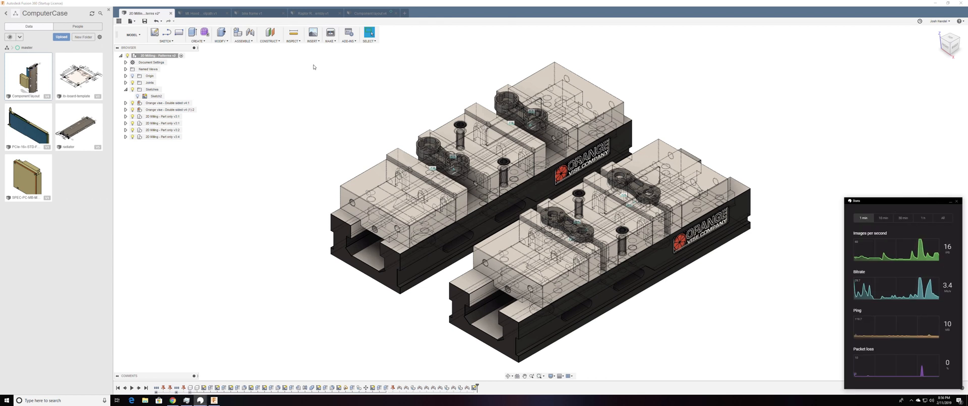
left_click(254, 13)
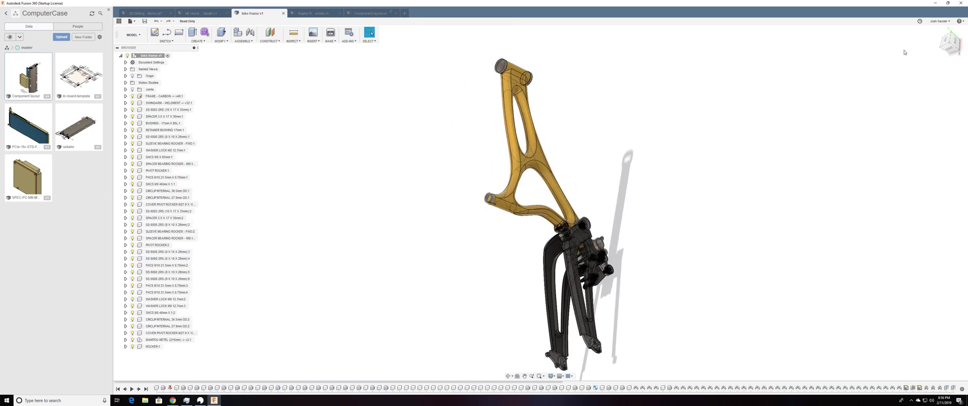
mouse_move(447, 49)
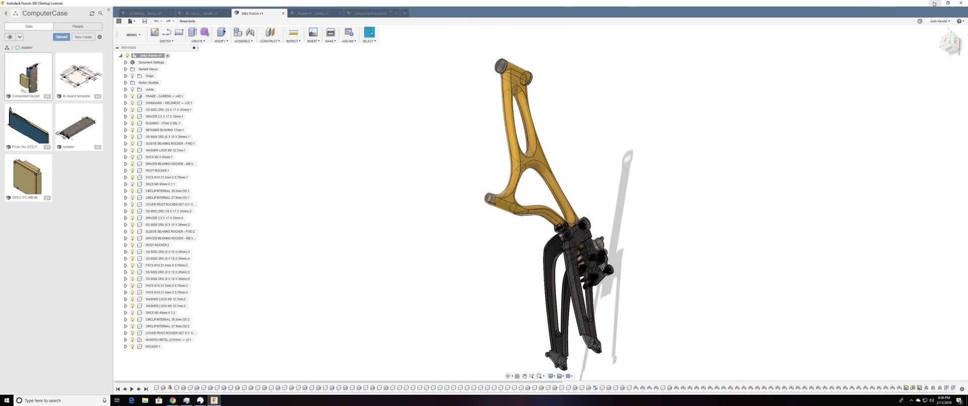
mouse_move(950, 3)
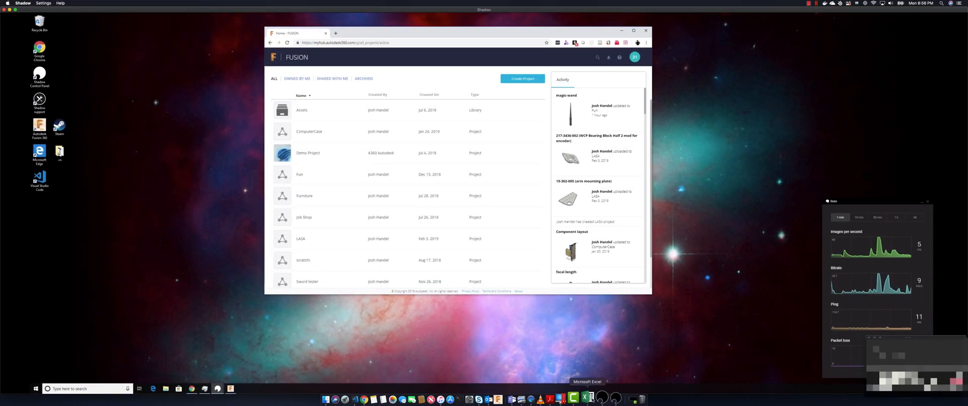
Inspect the $35.00, $420.00 and $2,500.00 cells in the cost spreadsheet.
left_click(574, 396)
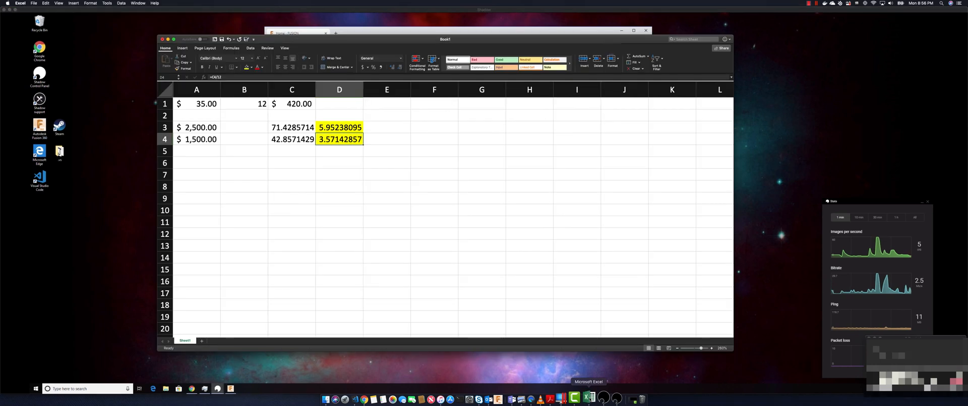
left_click(206, 103)
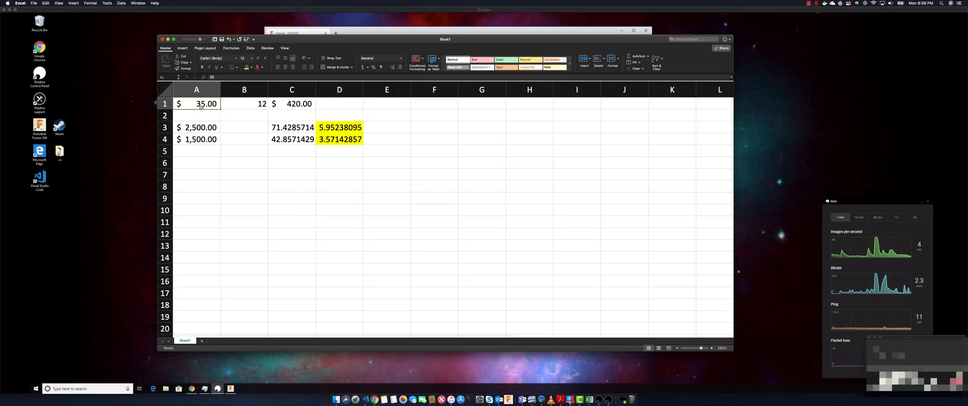
left_click(291, 103)
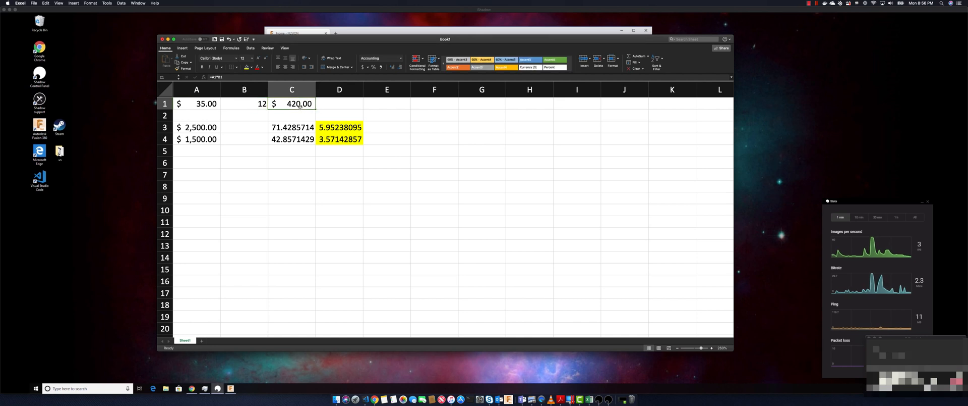
left_click(197, 127)
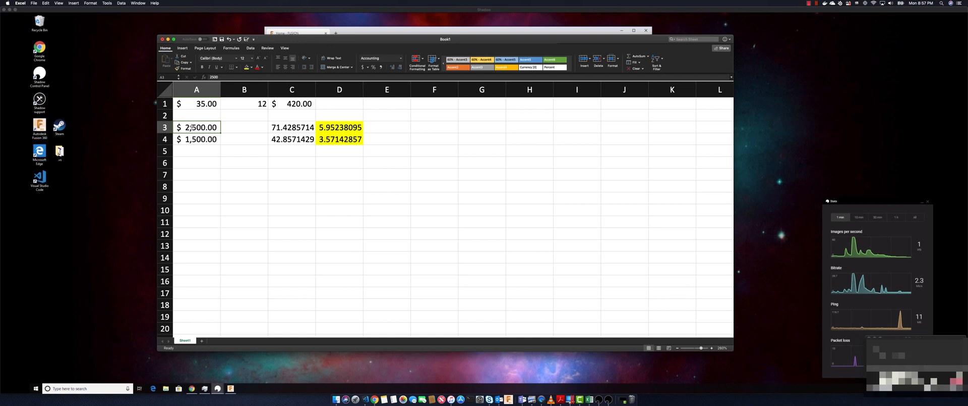
left_click(339, 127)
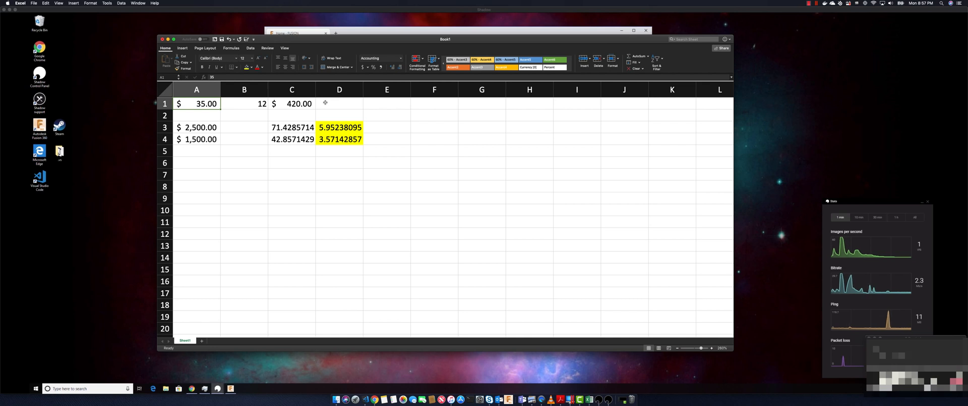
left_click(196, 126)
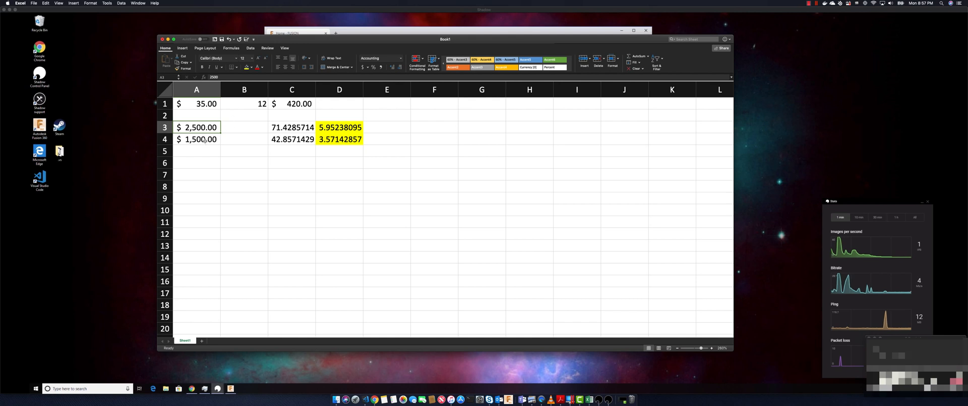
left_click(196, 139)
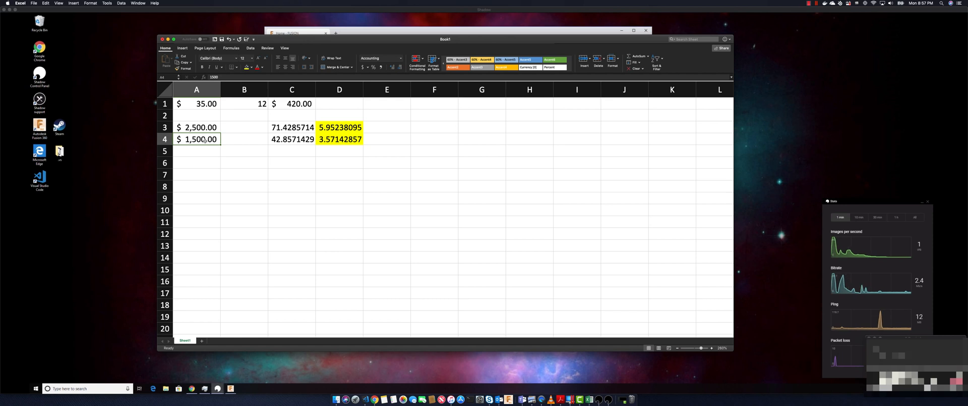
left_click(339, 140)
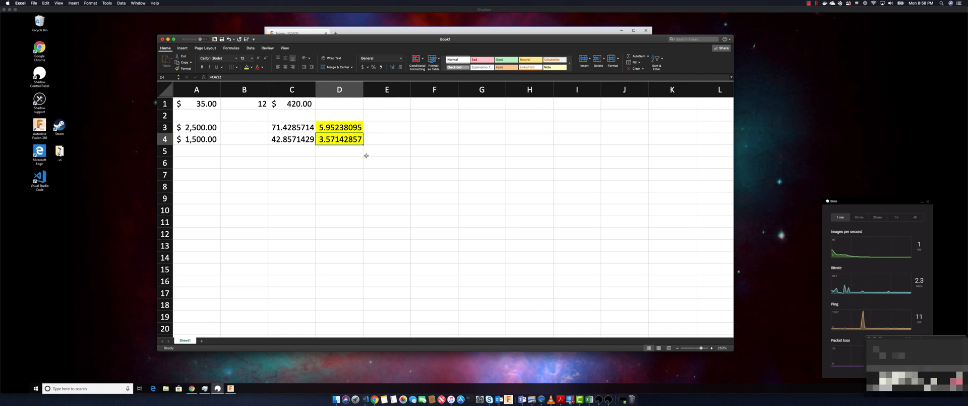
mouse_move(209, 139)
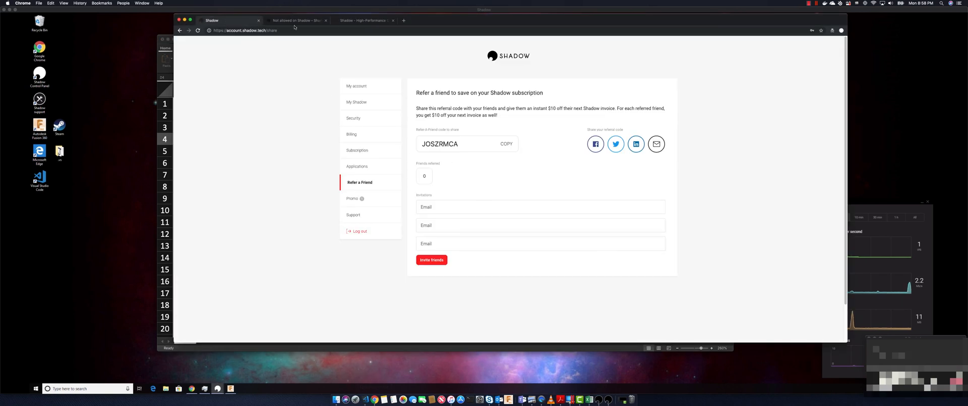
Highlight the Shadow rules against hosting servers and business or commercial use.
left_click(297, 20)
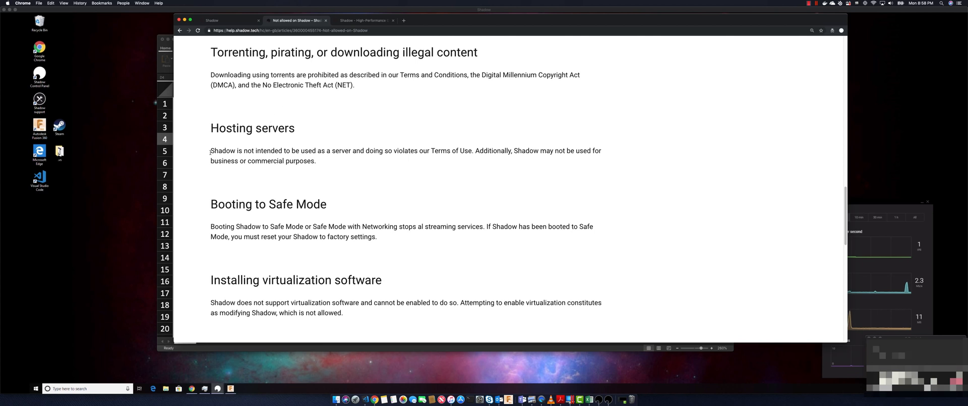
left_click_drag(211, 150, 458, 151)
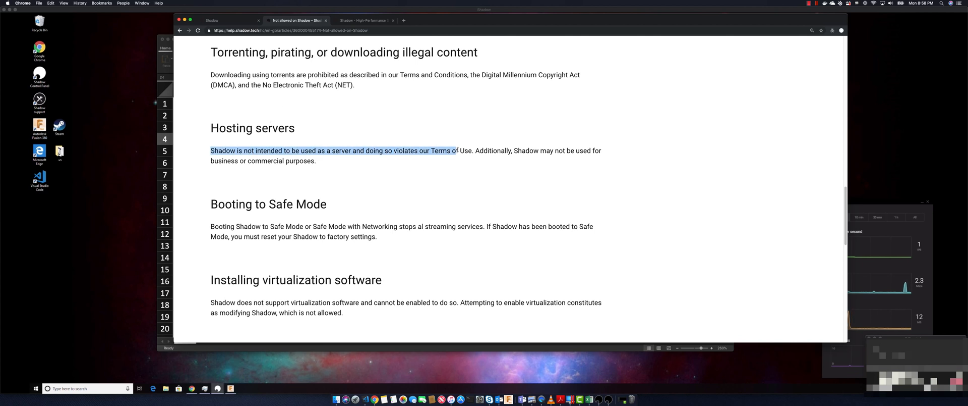
left_click(461, 162)
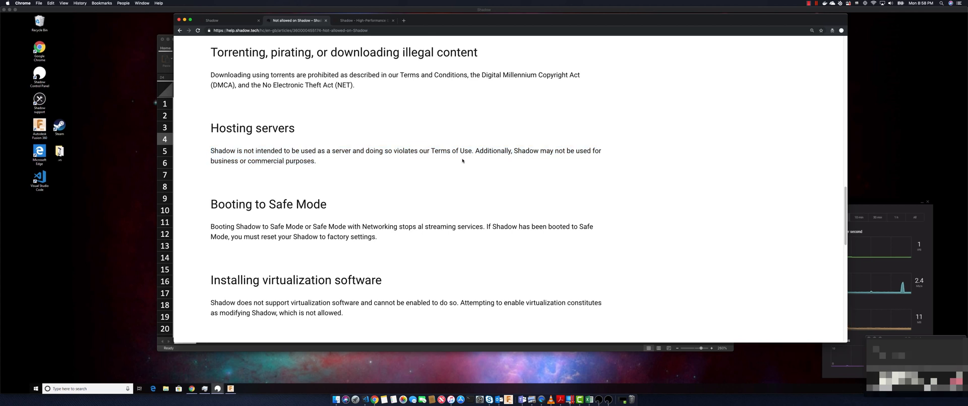
left_click_drag(477, 150, 317, 161)
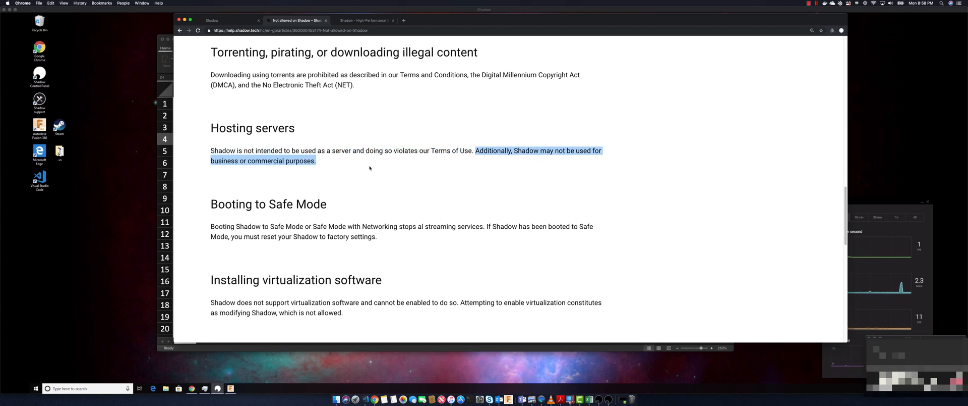
mouse_move(353, 167)
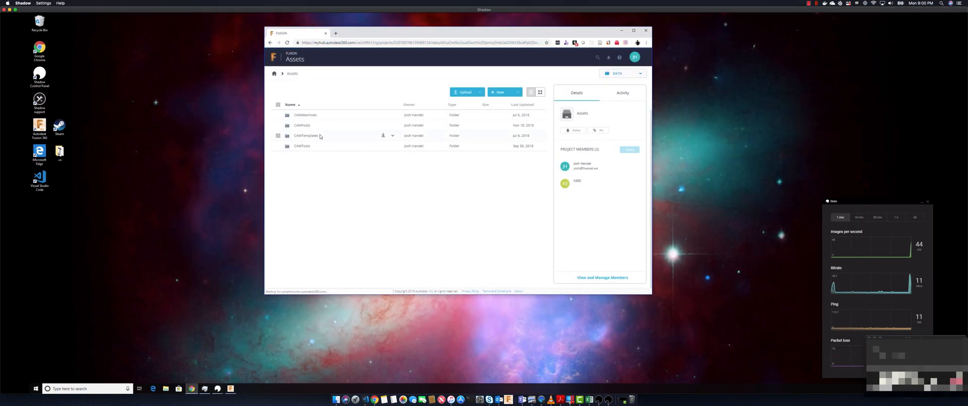
View the empty CAMTemplates folder enlarged, then return to the Shadow referral page.
double_click(301, 135)
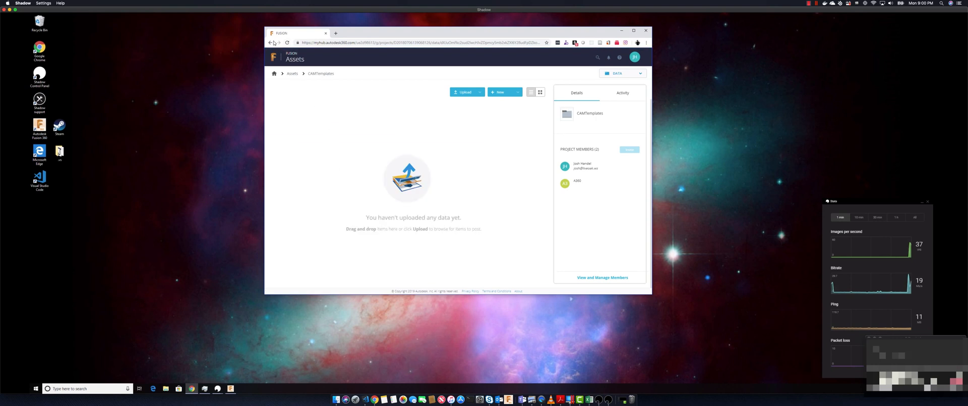
mouse_move(667, 29)
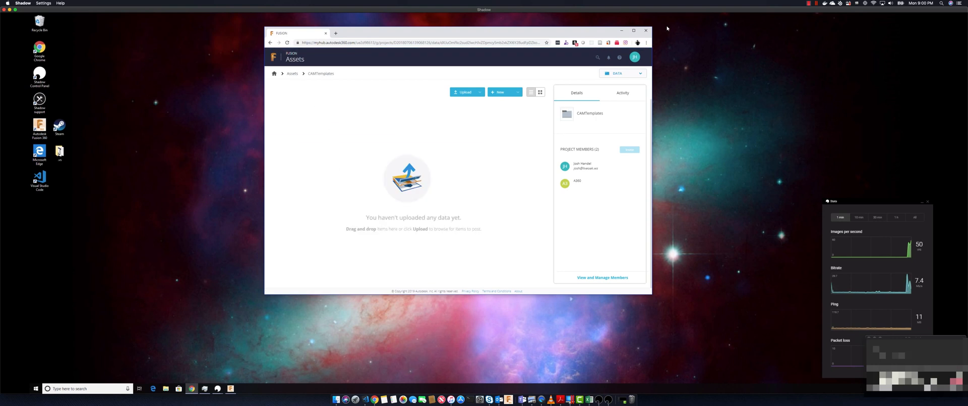
left_click(634, 30)
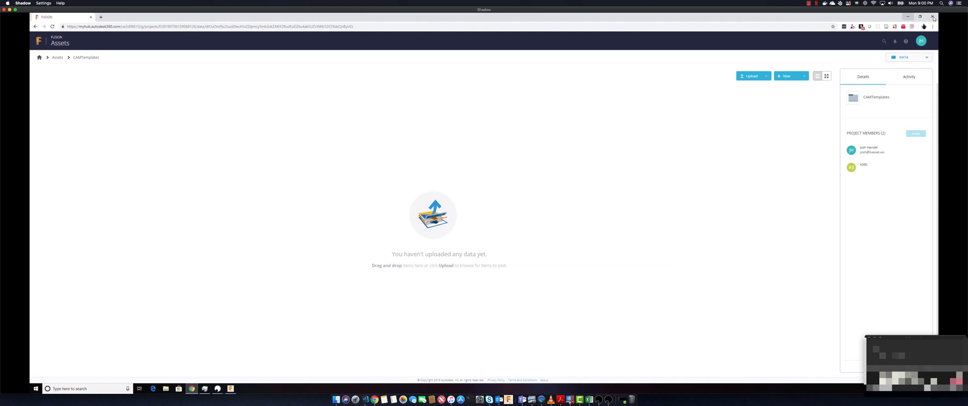
left_click(909, 17)
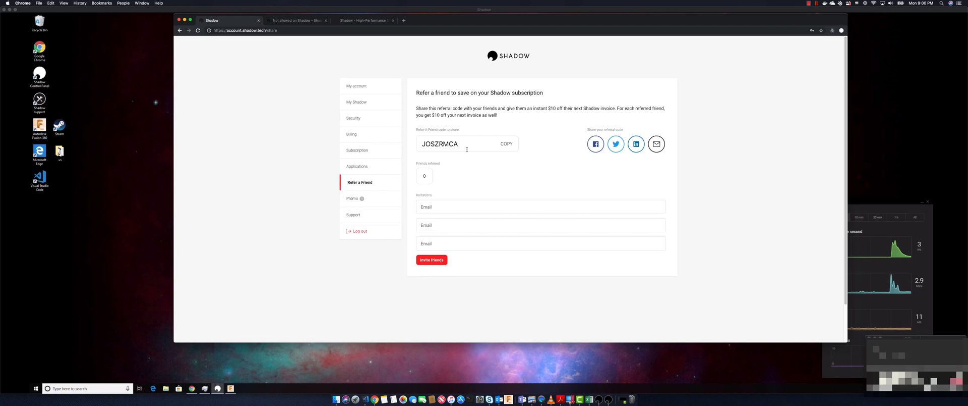
Select the Shadow referral code and revisit the Not allowed on Shadow article.
double_click(439, 145)
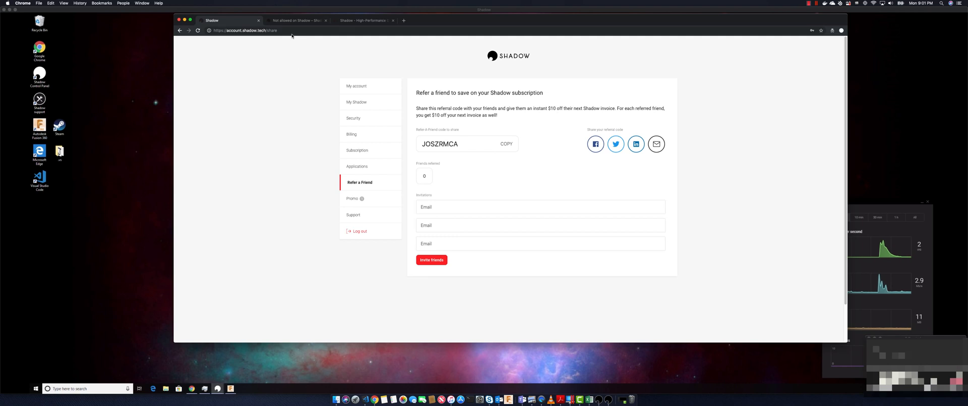
left_click(299, 20)
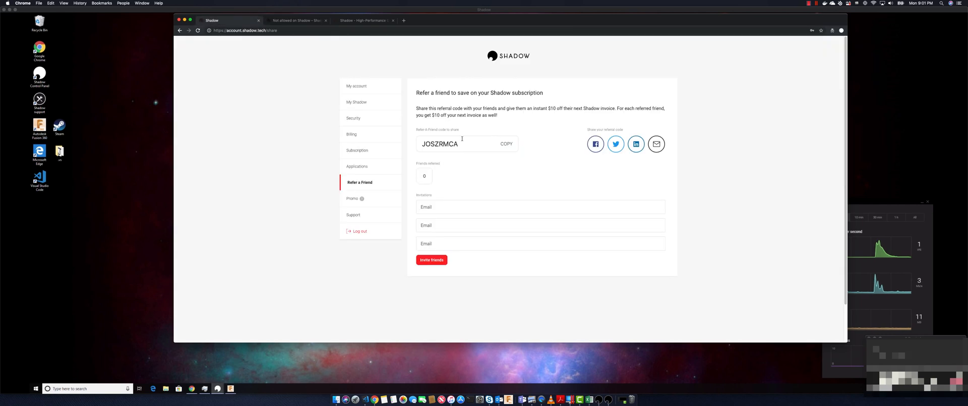
left_click(296, 21)
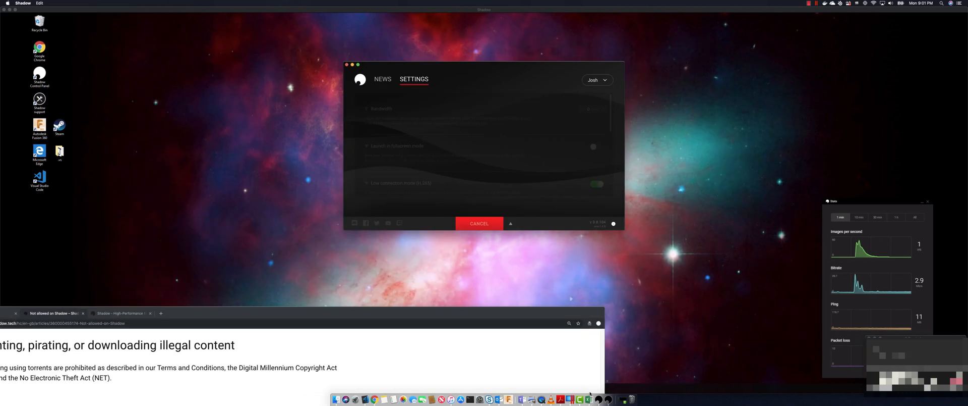
Bring the Shadow cloud desktop full-screen and start a Windows Start search.
left_click(479, 223)
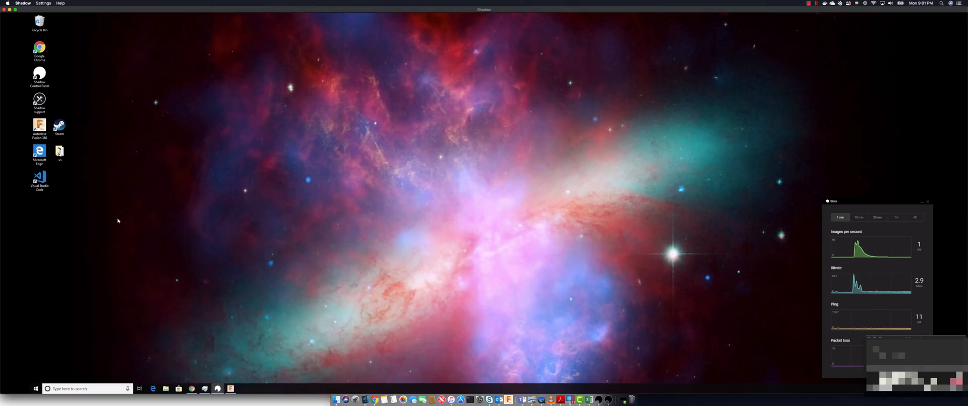
mouse_move(158, 361)
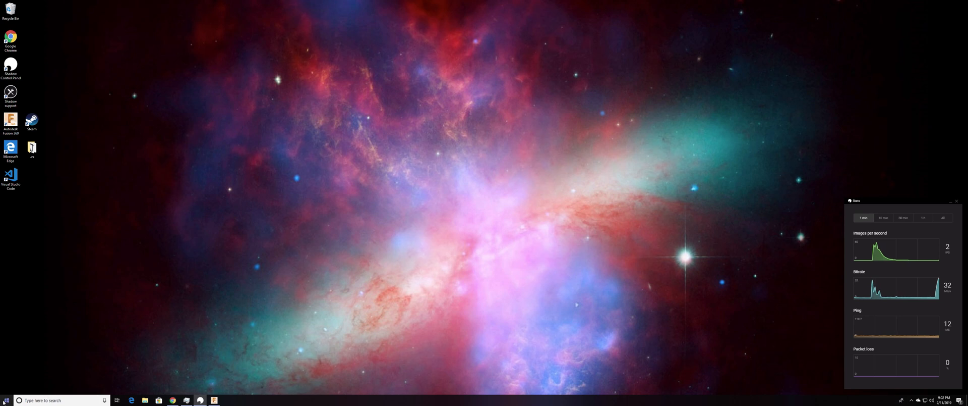
left_click(6, 400)
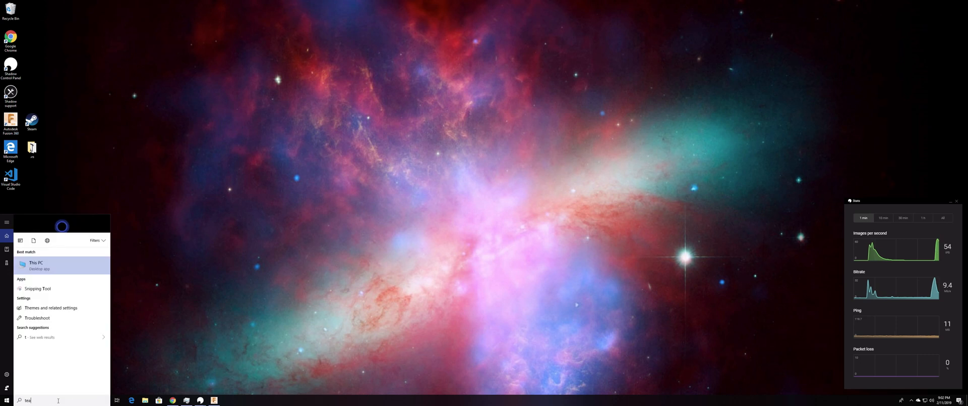
Search 'steam', launch Steam, and play The Elder Scrolls Online from the library.
type("steam")
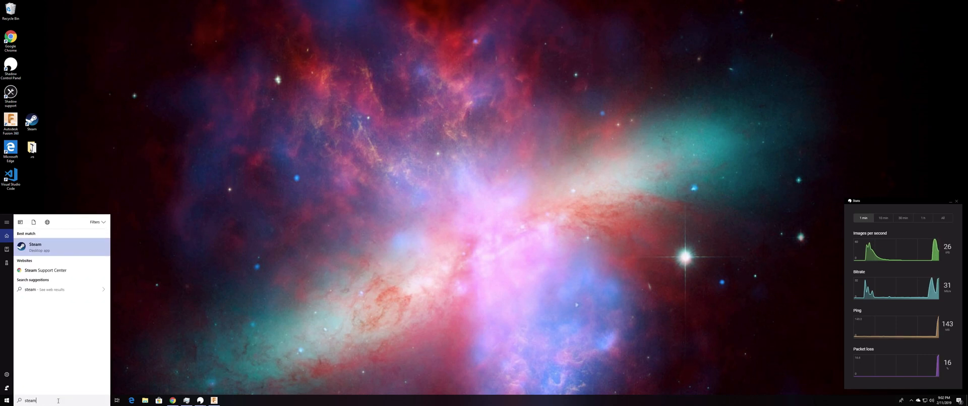
left_click(35, 246)
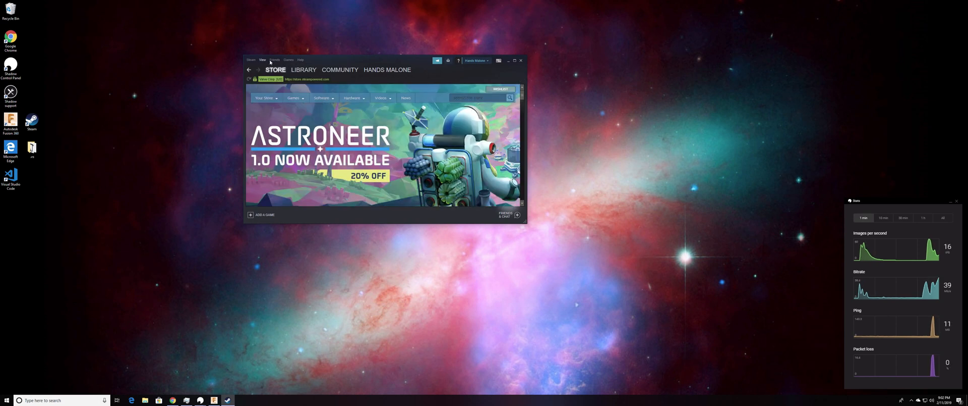
left_click(303, 70)
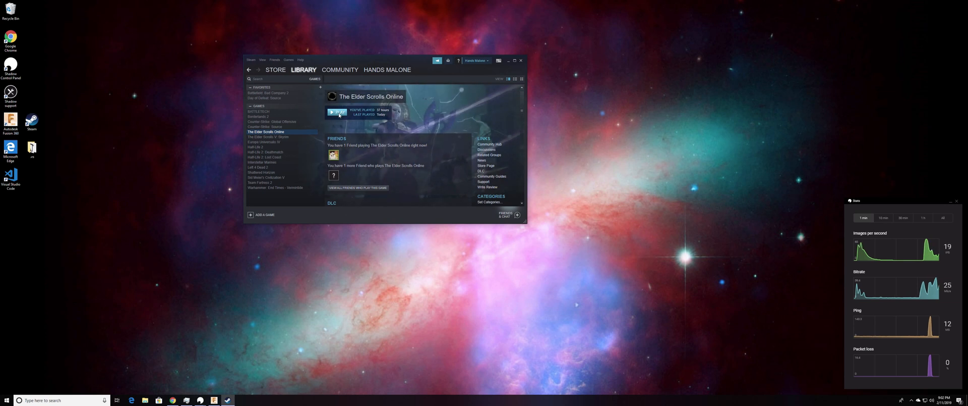
left_click(338, 112)
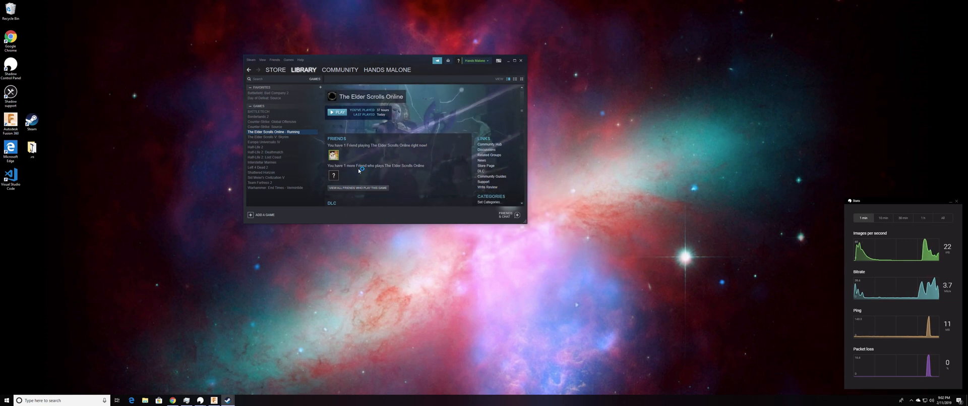
left_click(339, 112)
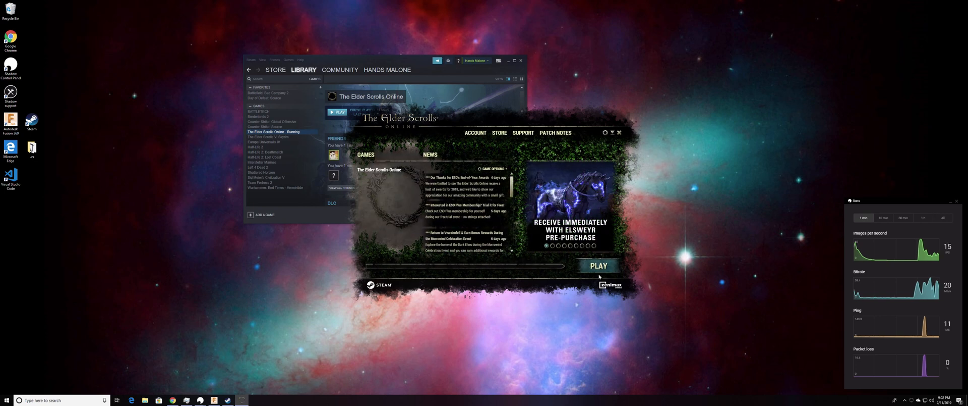
Start The Elder Scrolls Online from its launcher to begin logging in.
left_click(598, 265)
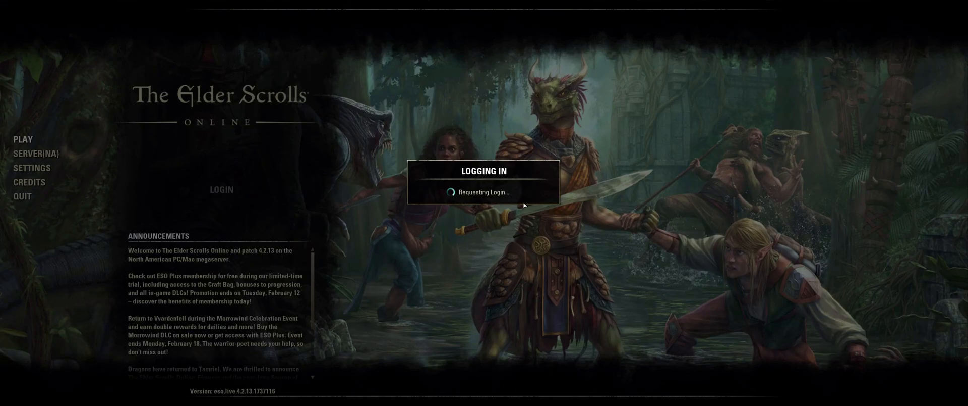